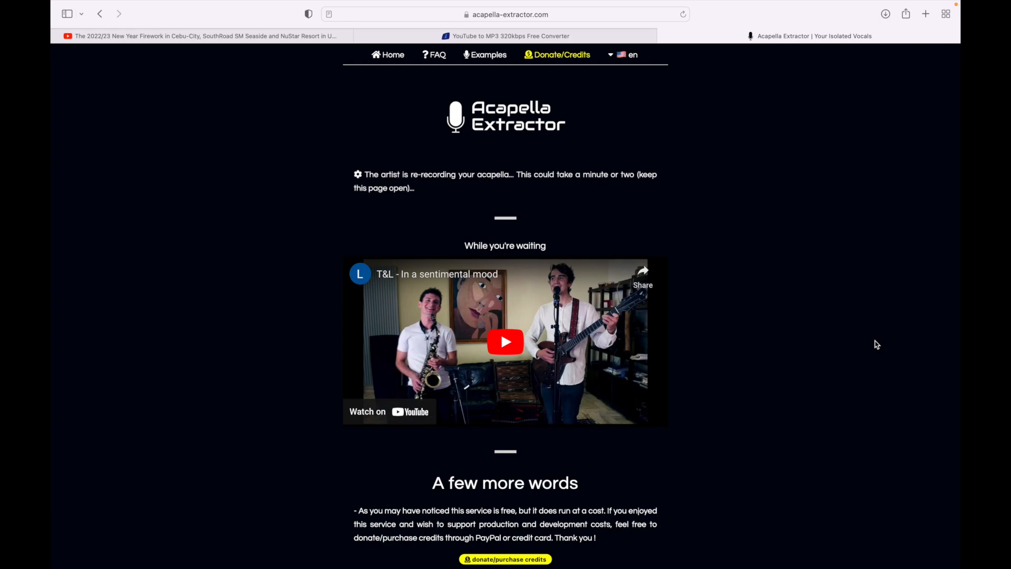
mouse_move(877, 338)
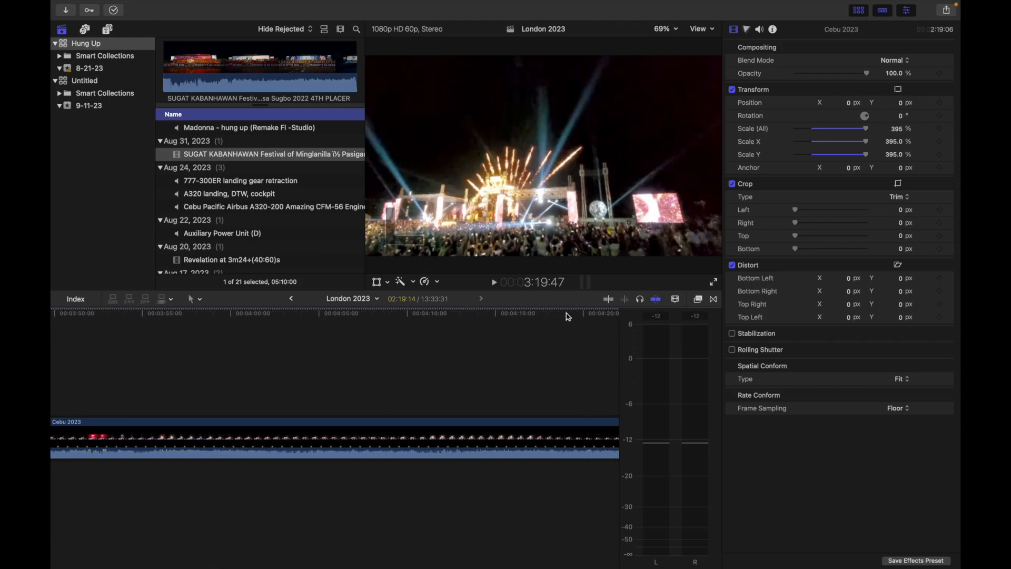
Step: Stack two connected Cebu 2023 copies above the main clip in the London 2023 project
click(576, 314)
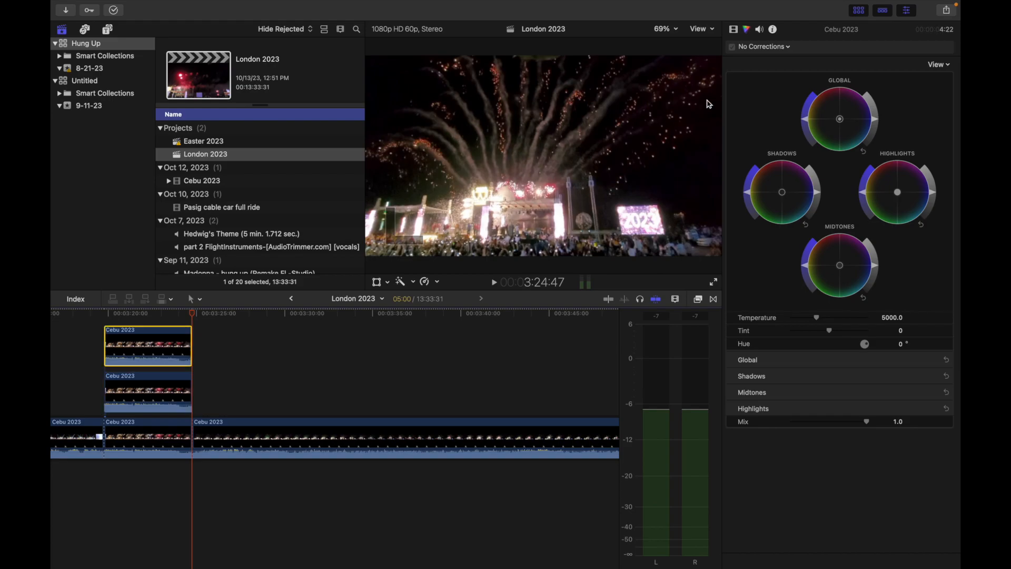
Step: Hide the color corrections panel and give the lower Cebu 2023 copy 50% opacity and Position X 640 px
click(400, 282)
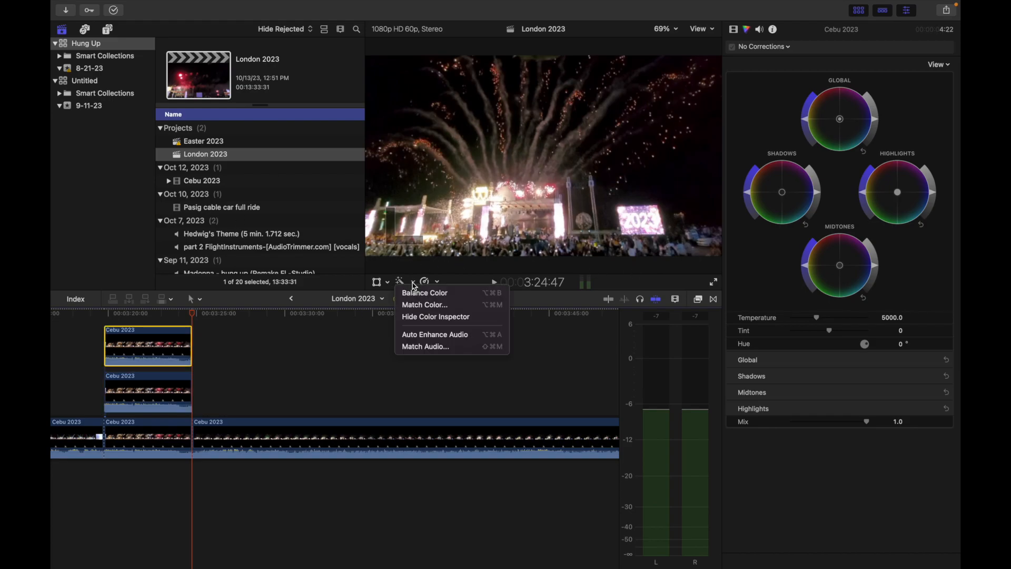
click(734, 29)
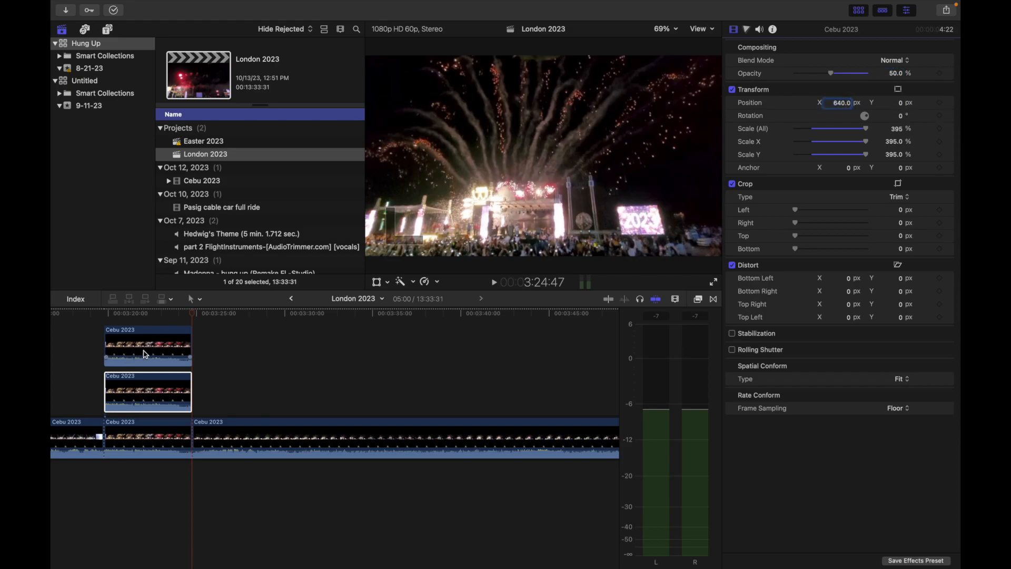
click(148, 393)
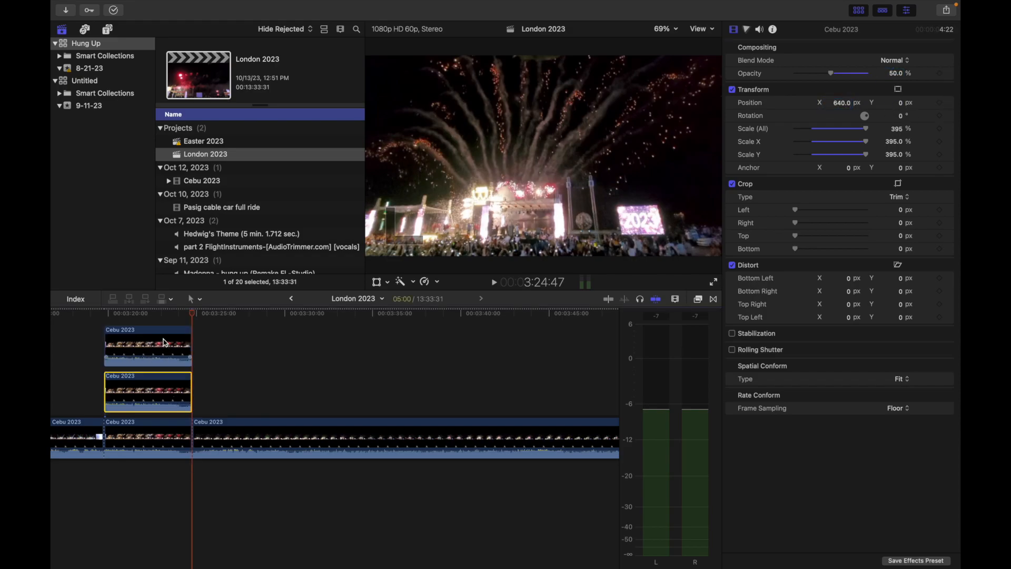
click(120, 313)
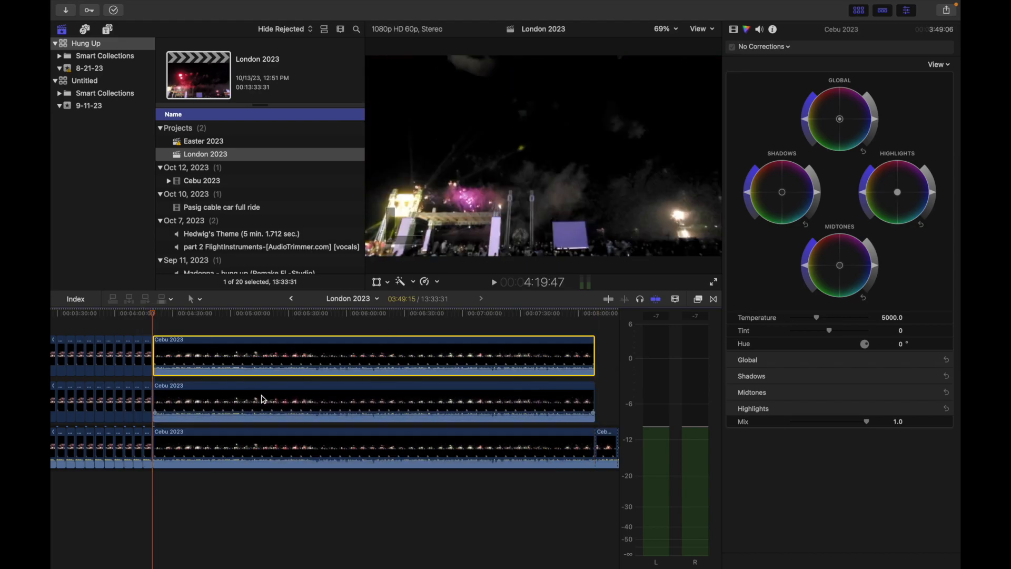
Step: Hide color corrections again and offset the middle Cebu 2023 copy's Position X to tile the fireworks
click(424, 281)
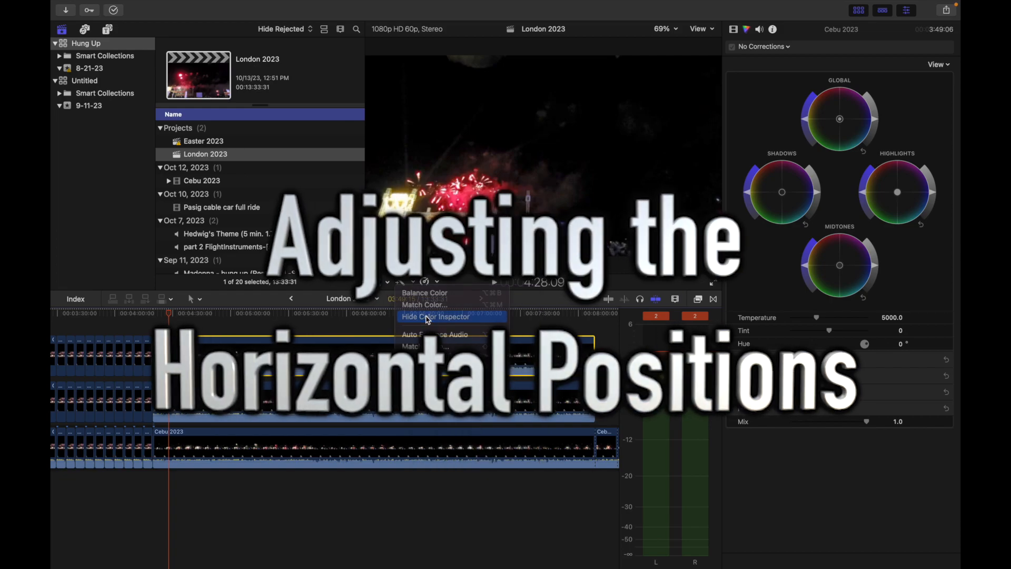
click(432, 317)
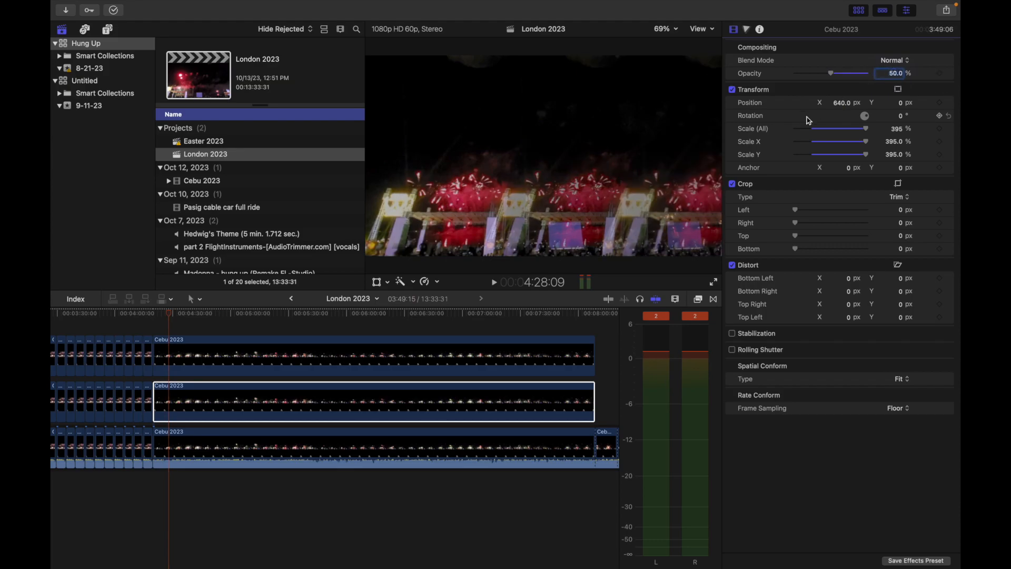
click(215, 316)
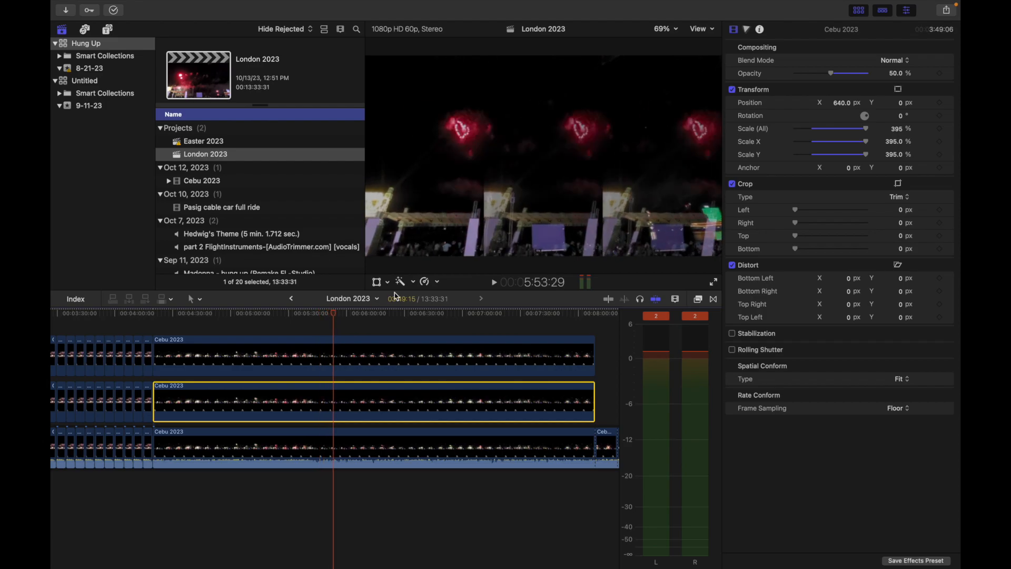
click(569, 314)
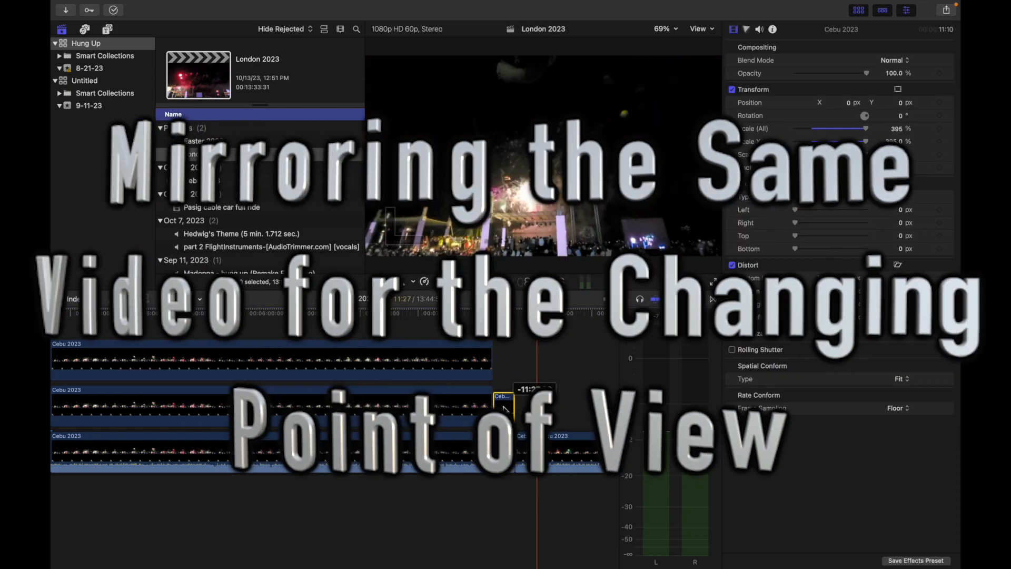
Step: Move the short top clip to Position X -640 and set both short end clips to 50% opacity
right_click(505, 407)
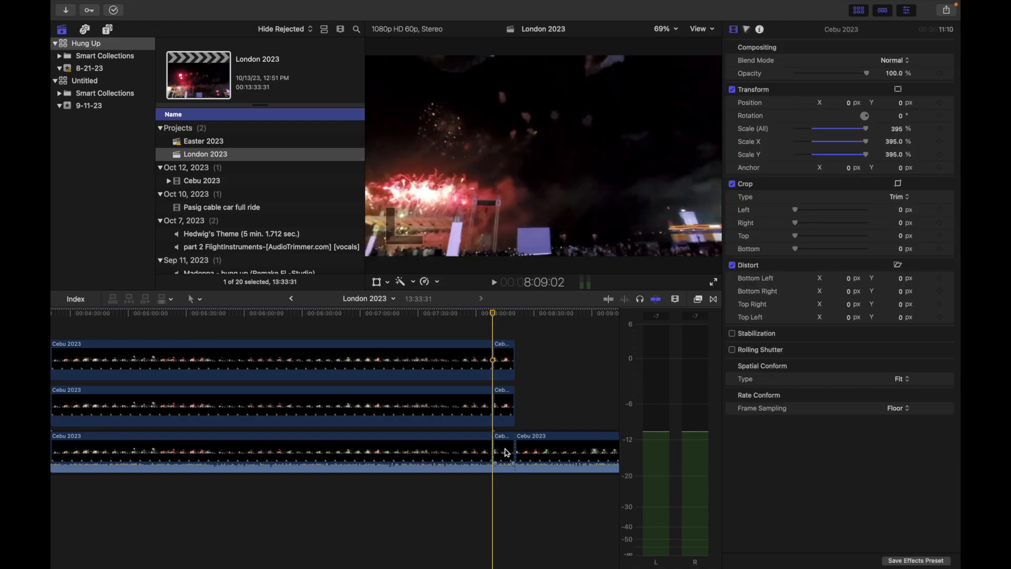
click(502, 407)
text(-640)
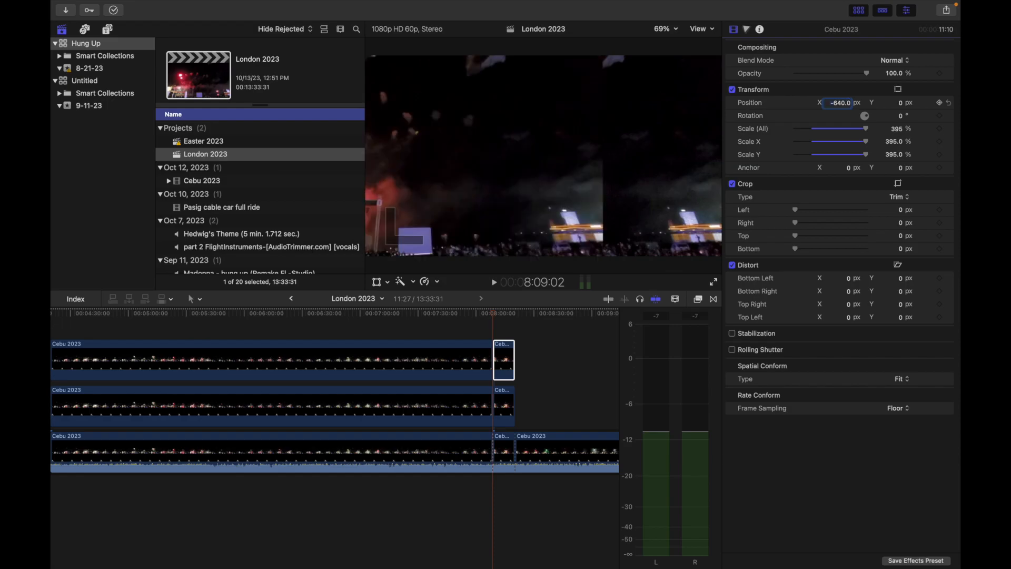
mouse_move(502, 448)
text(50)
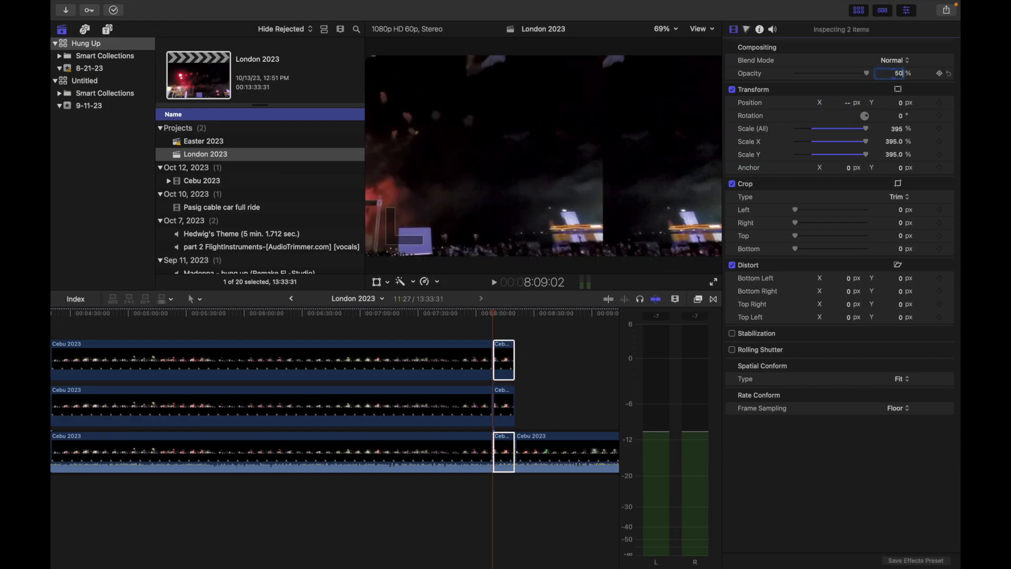
click(499, 319)
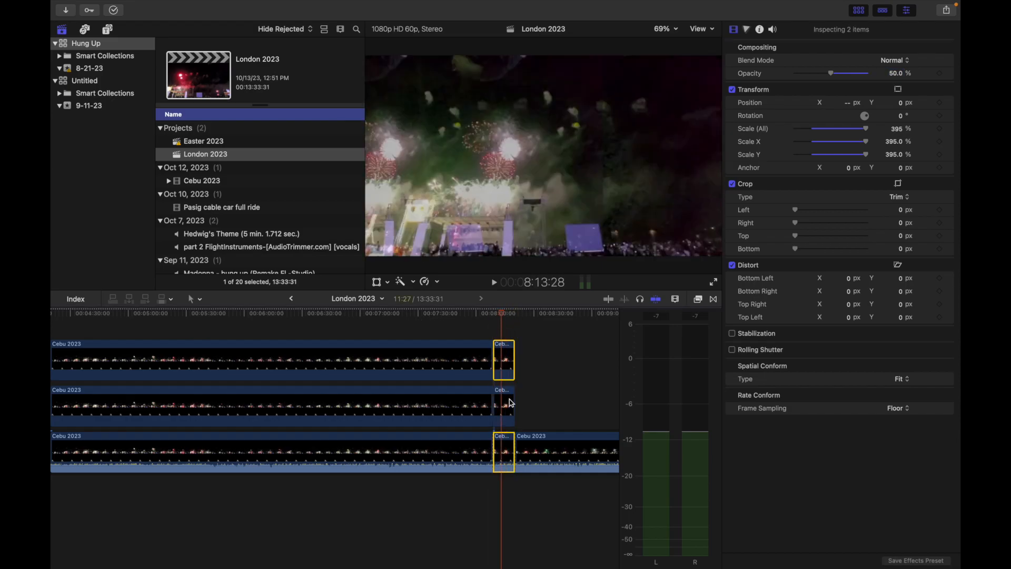
click(503, 404)
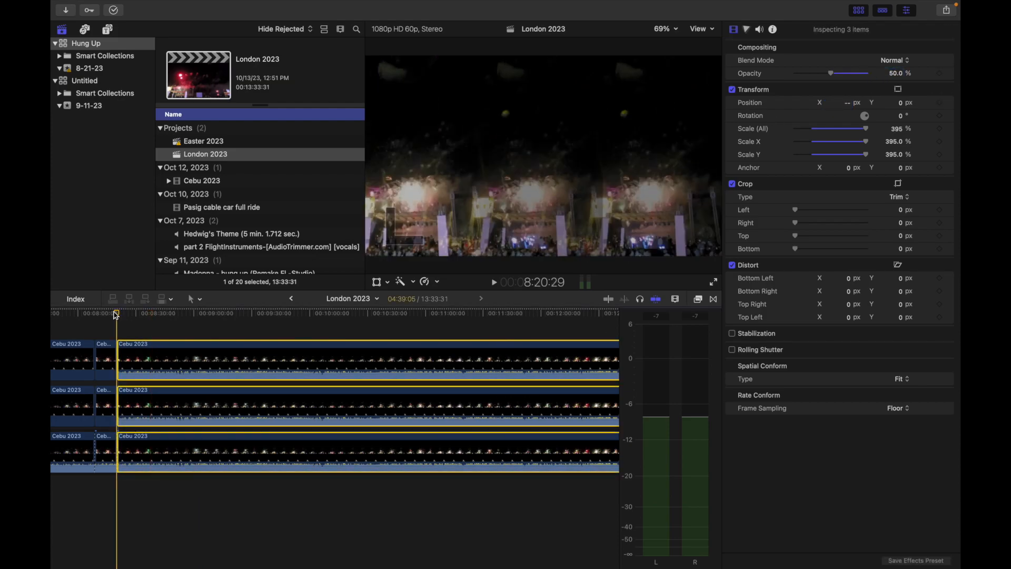
Step: Skim the long stacked Cebu clips near the end to check the mirrored three-angle view
click(254, 313)
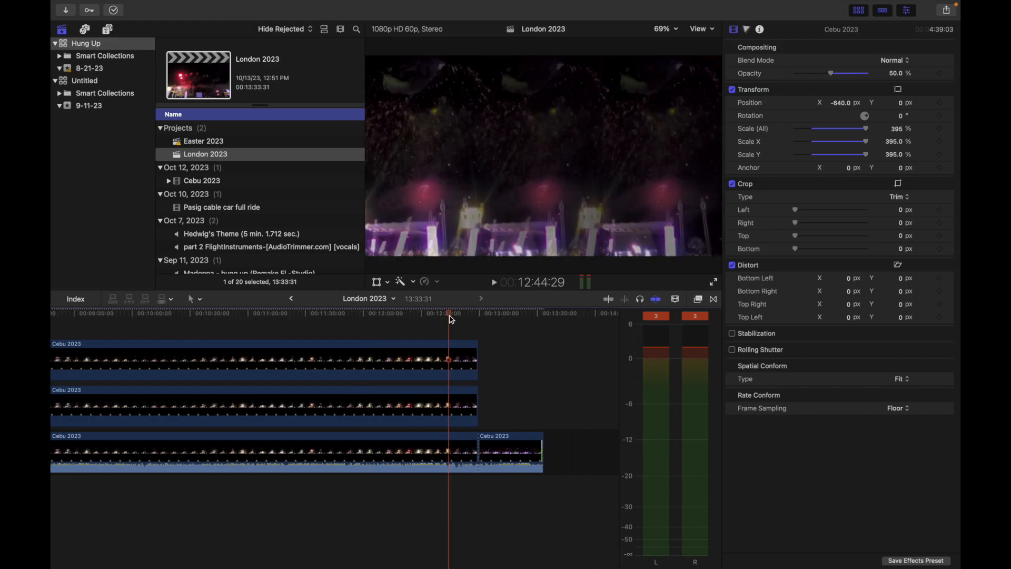
click(477, 313)
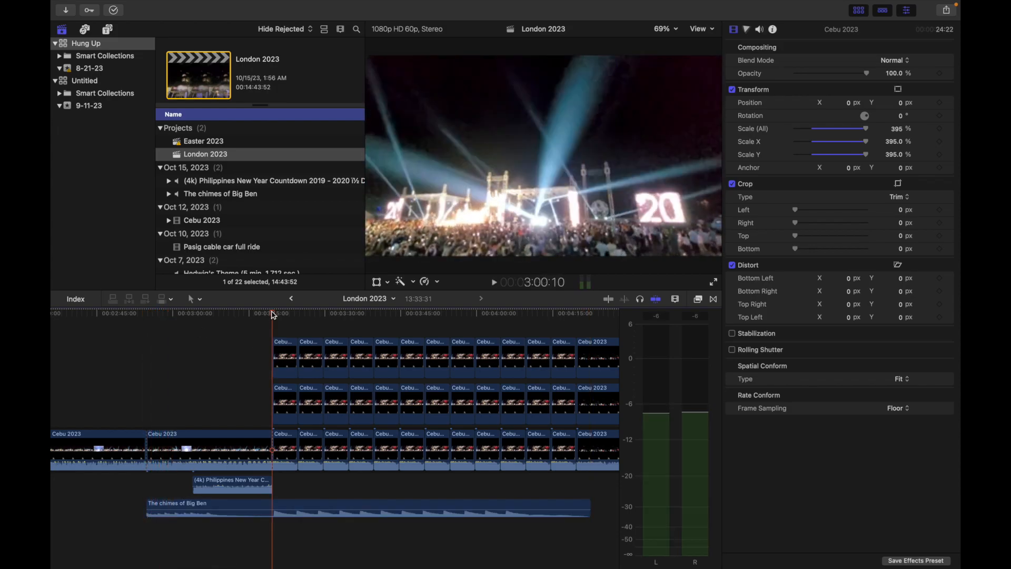
Step: Place the Big Ben chimes clip where the countdown audio ends and review the staggered copies
click(279, 510)
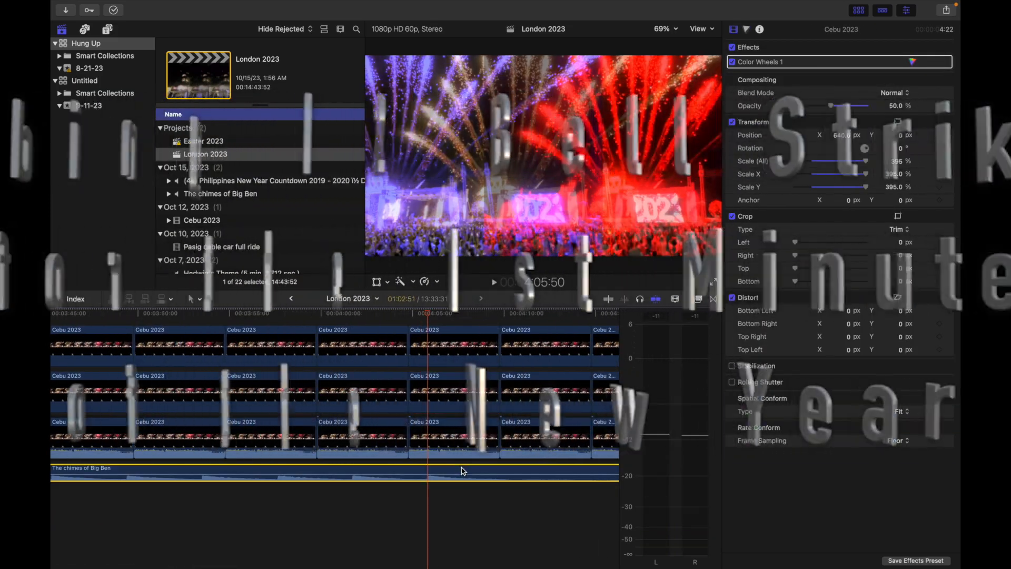
click(500, 471)
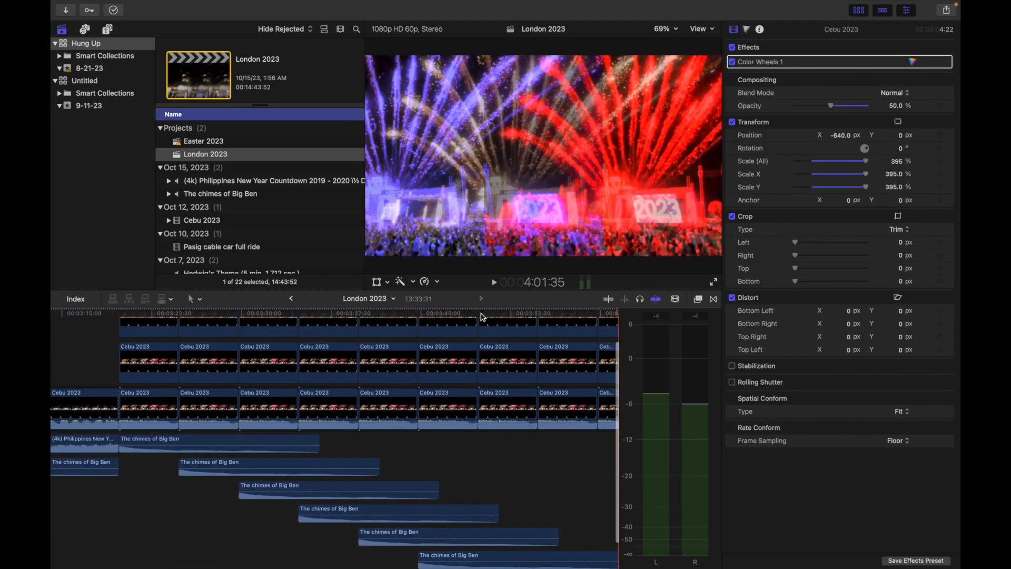
click(479, 313)
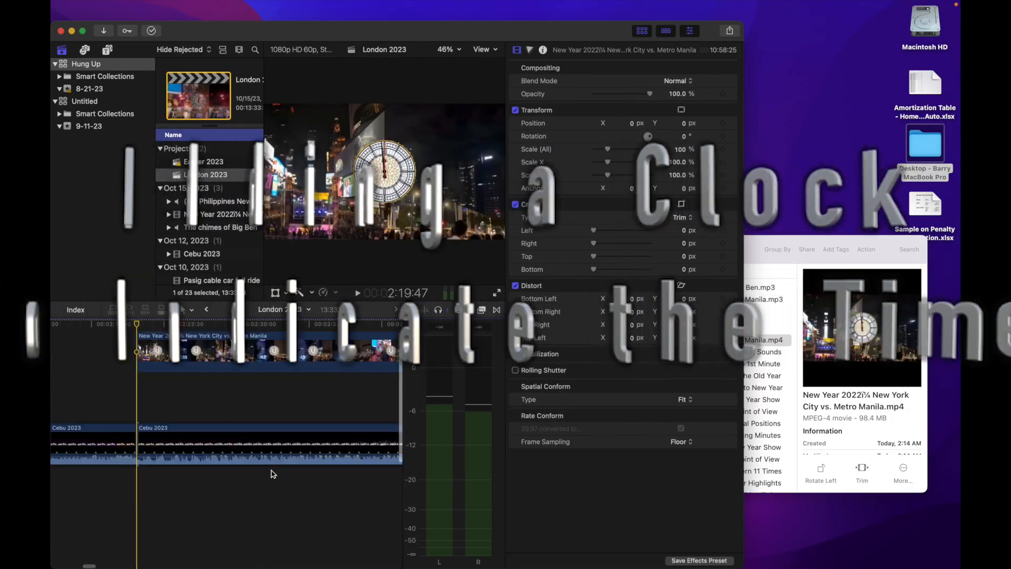
Step: Drop the New York City vs. Metro Manila clock clip onto a lane above the Cebu footage
drag(592, 230, 630, 230)
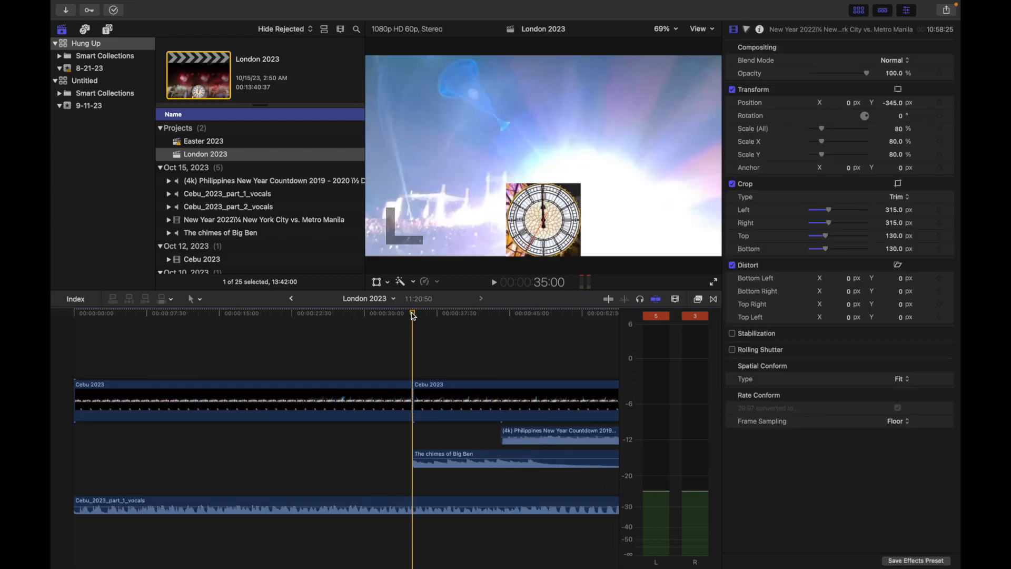
click(402, 316)
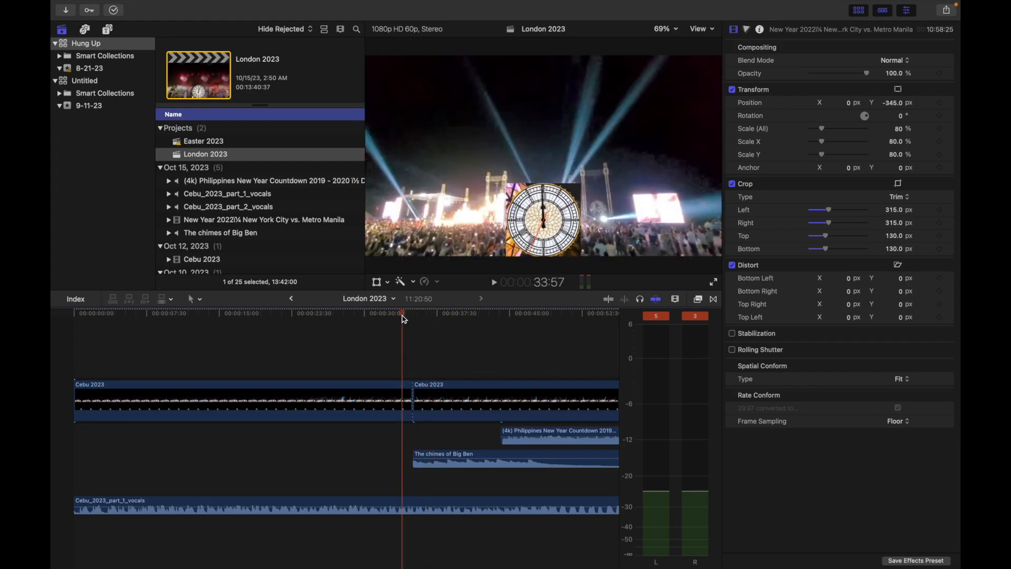